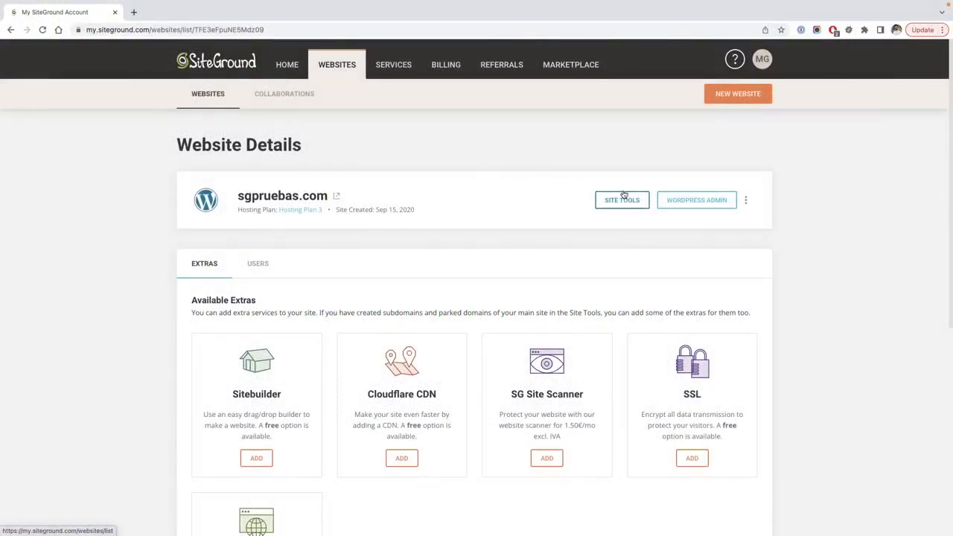
Step: Reach the Email Filters page for sgpruebas.com from its Site Tools sidebar
left_click(622, 200)
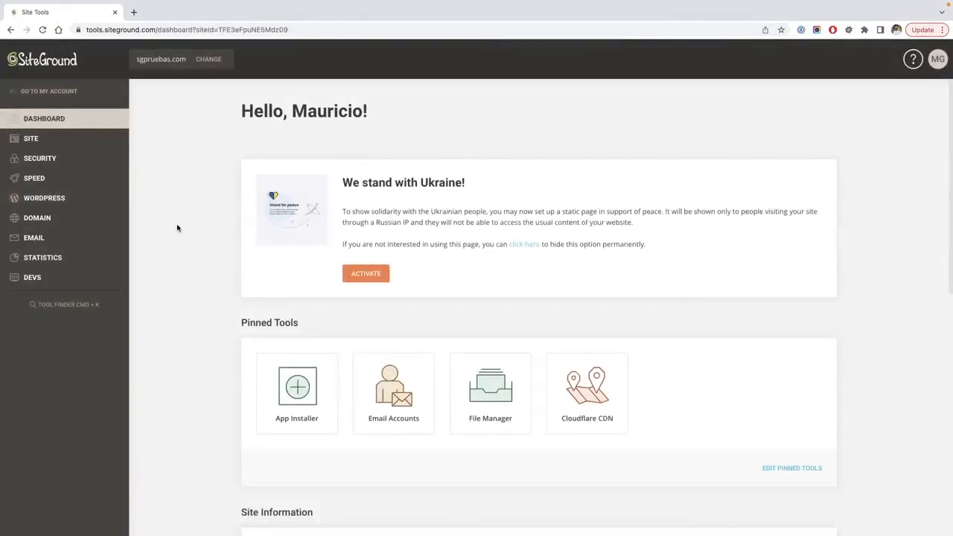
left_click(32, 239)
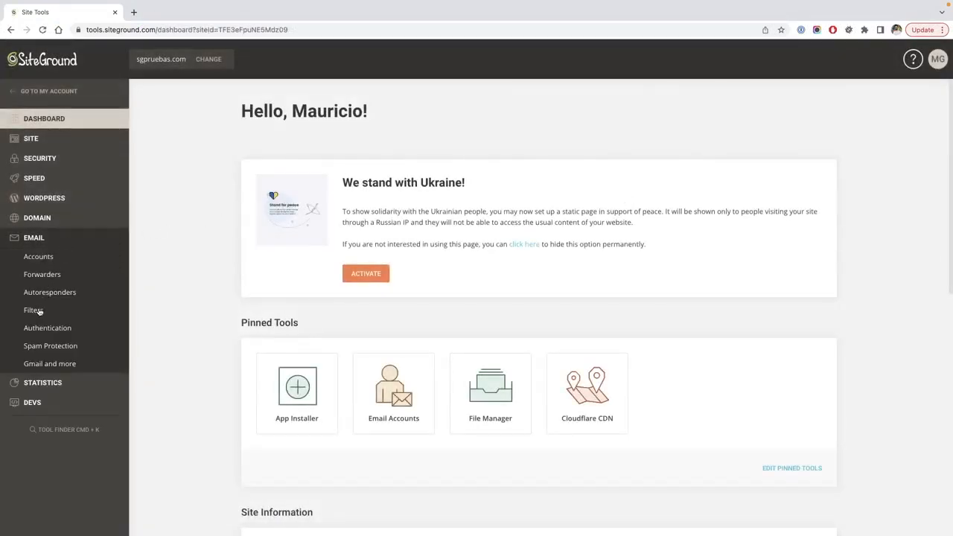
left_click(32, 310)
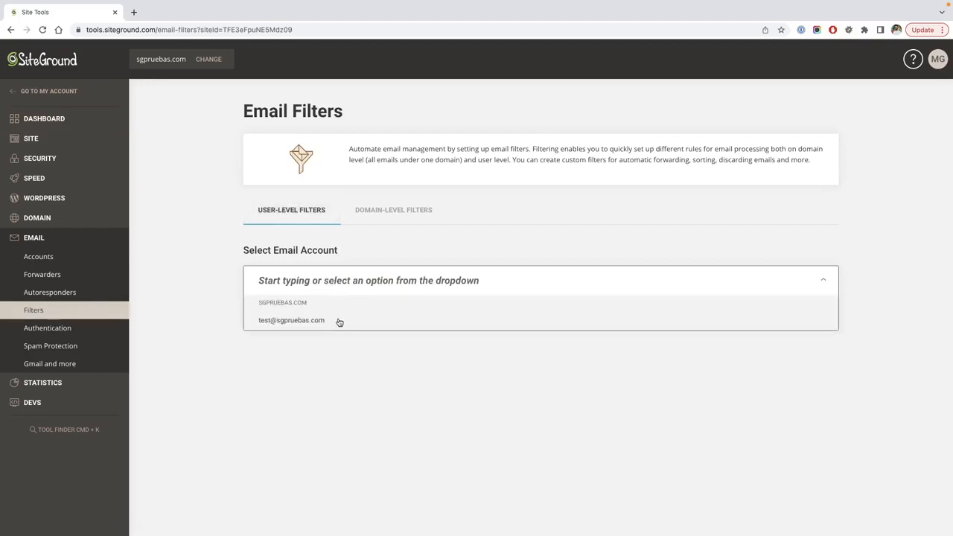
Step: Switch to Domain-Level Filters and choose the sgpruebas.com domain, revealing the Create New Filter form
left_click(393, 209)
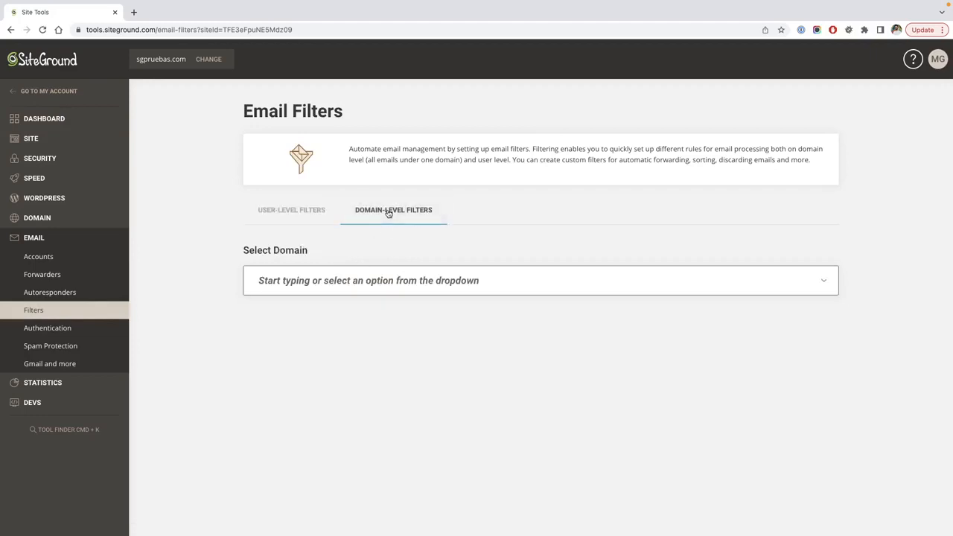
left_click(541, 280)
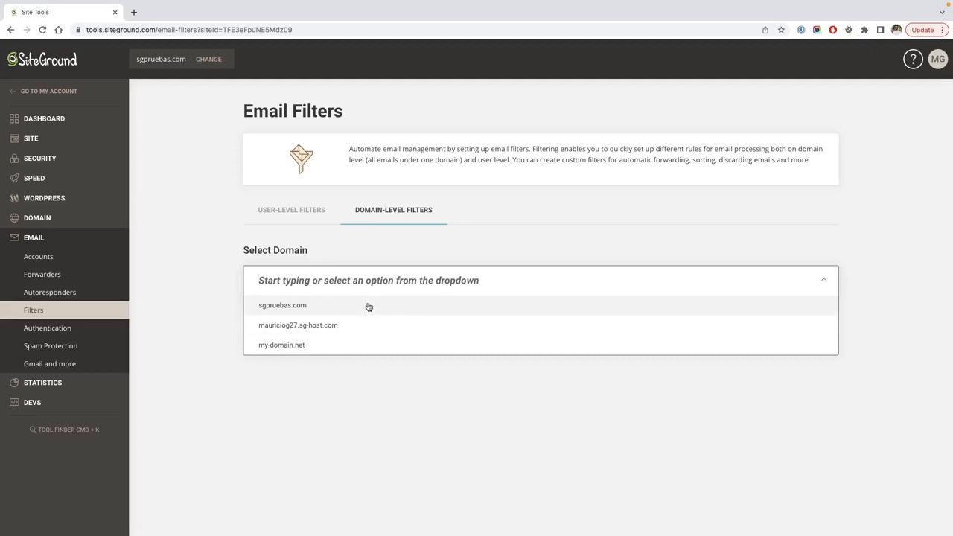
left_click(283, 306)
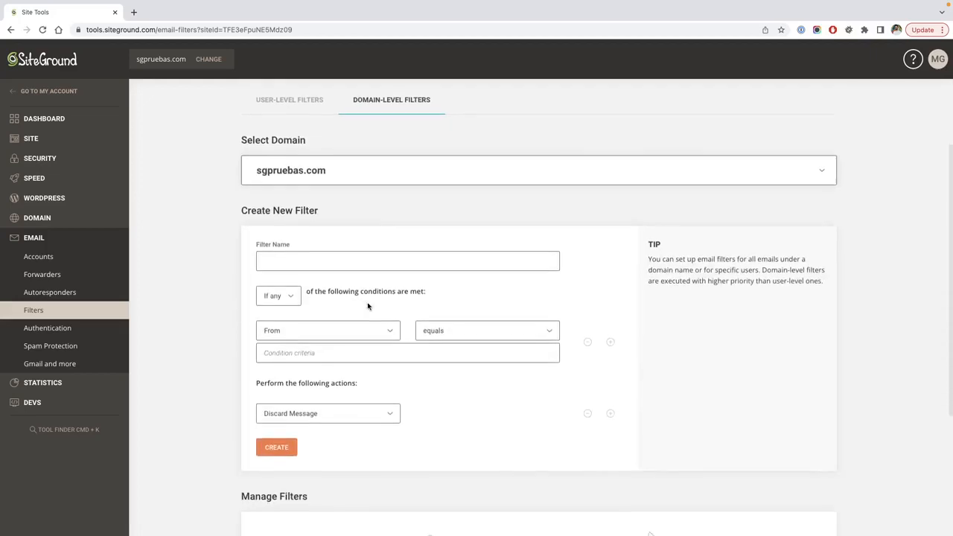
scroll("down", 3)
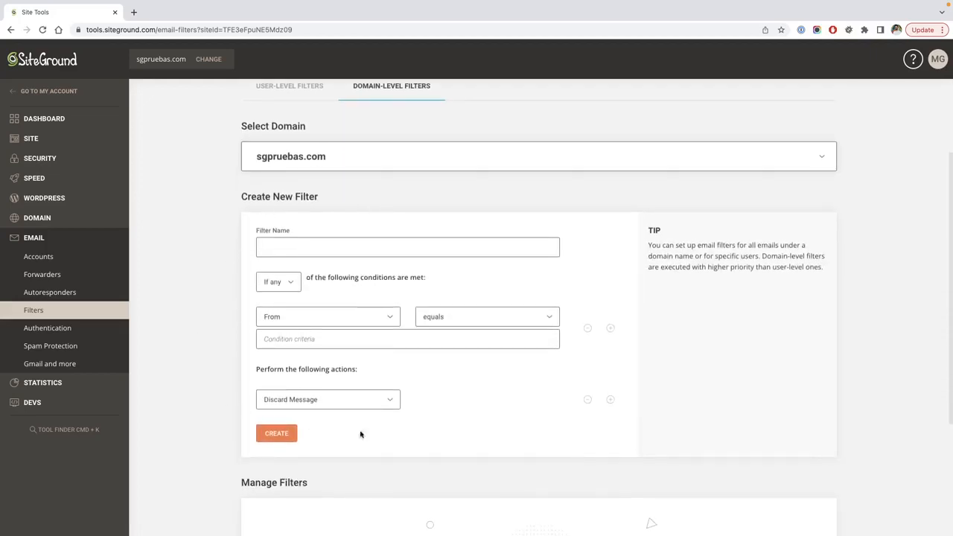
mouse_move(323, 450)
type("My first filte")
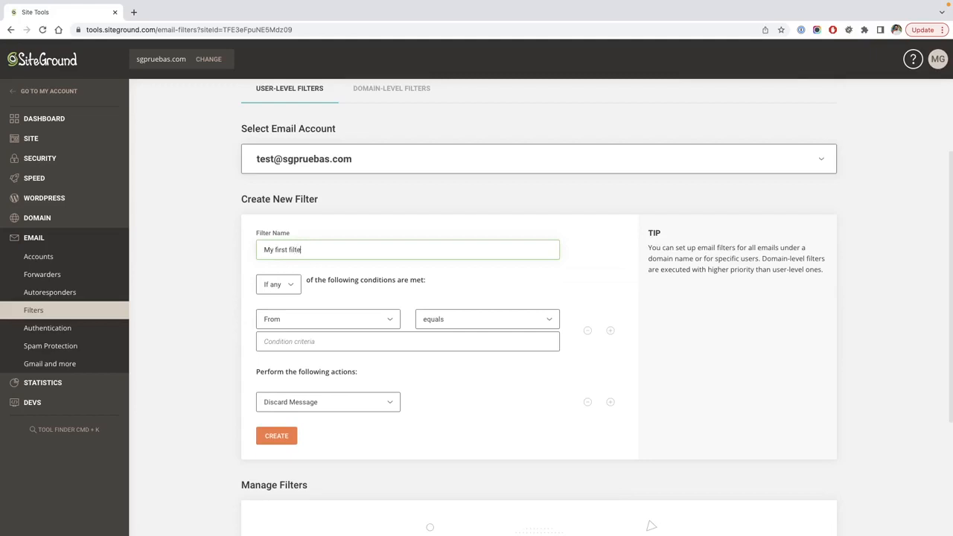
Step: Match any message whose Subject contains Advertisement, trying and removing a second condition row
left_click(277, 285)
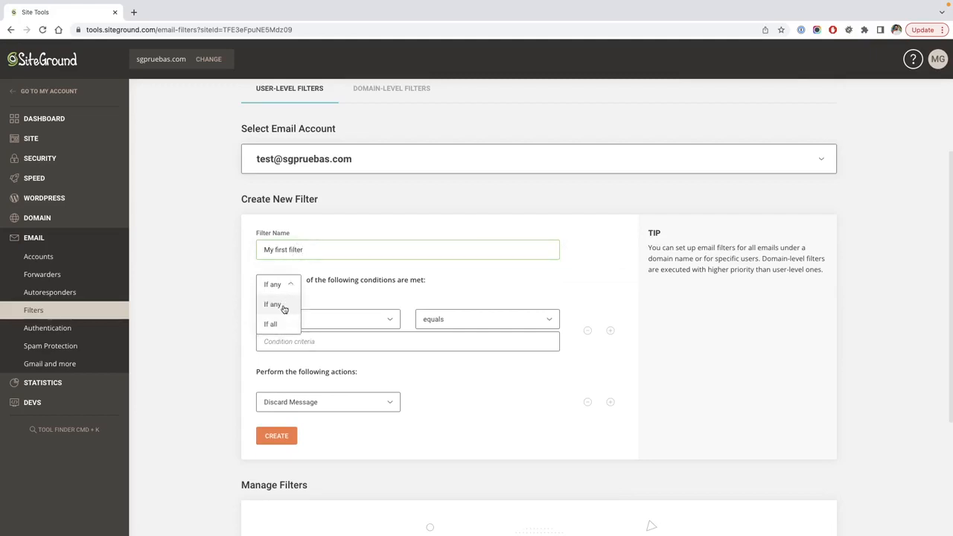
left_click(274, 304)
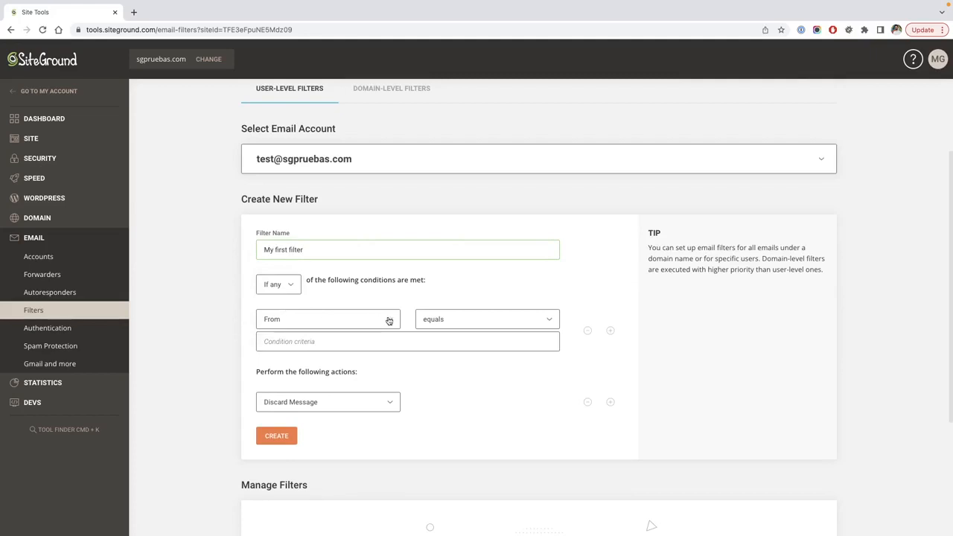
left_click(328, 319)
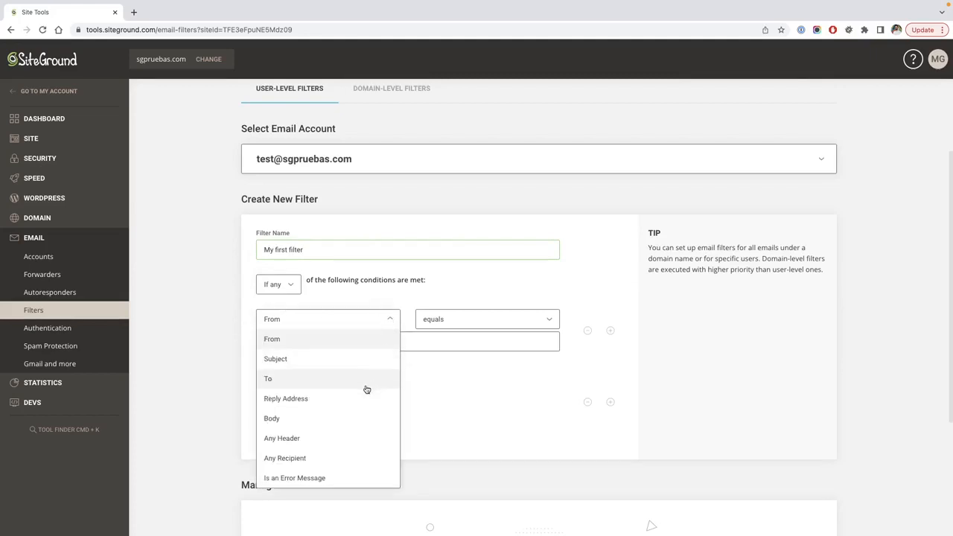
mouse_move(374, 355)
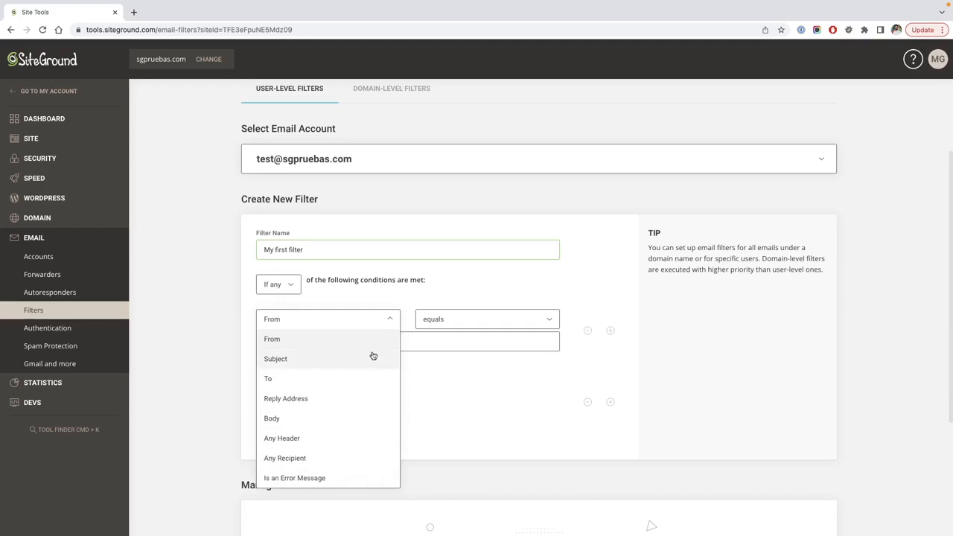
left_click(275, 359)
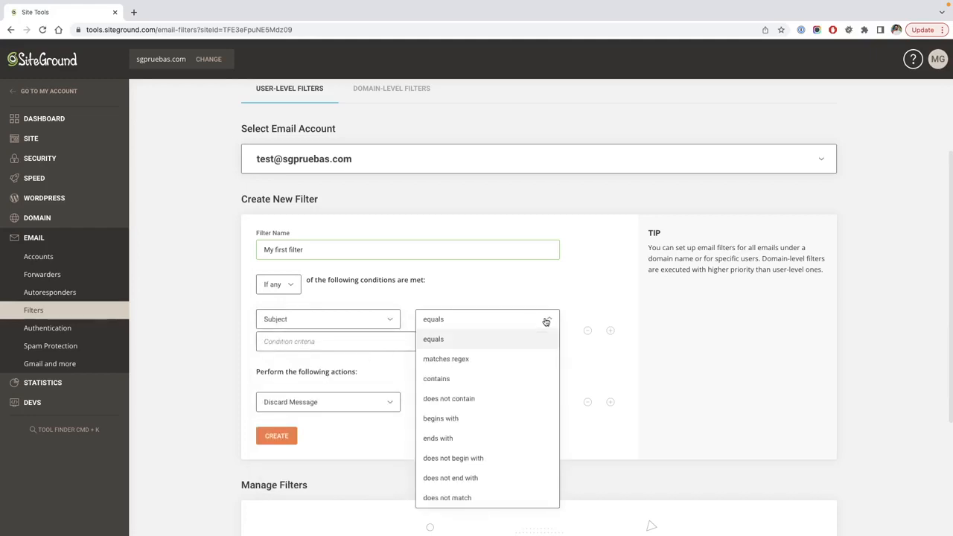
mouse_move(532, 381)
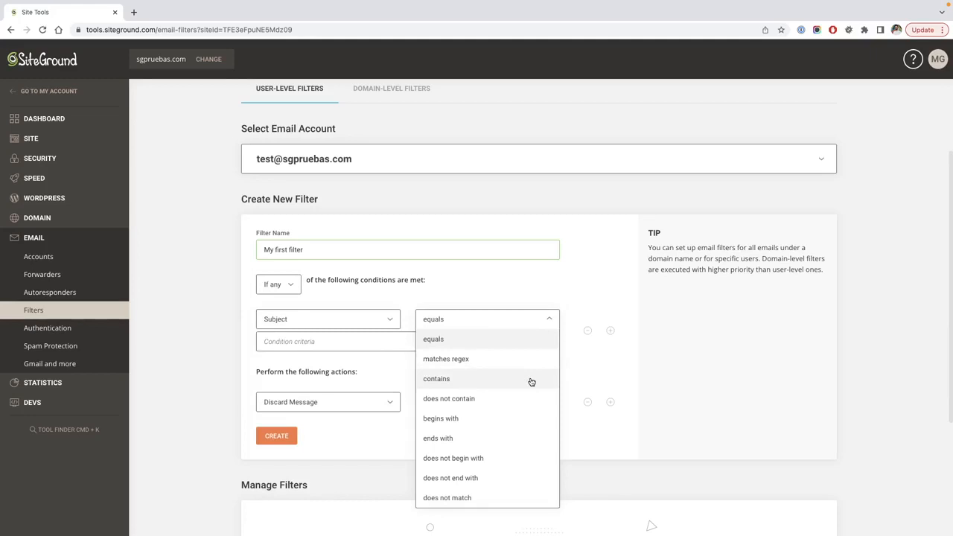
left_click(437, 378)
type("Advertisement")
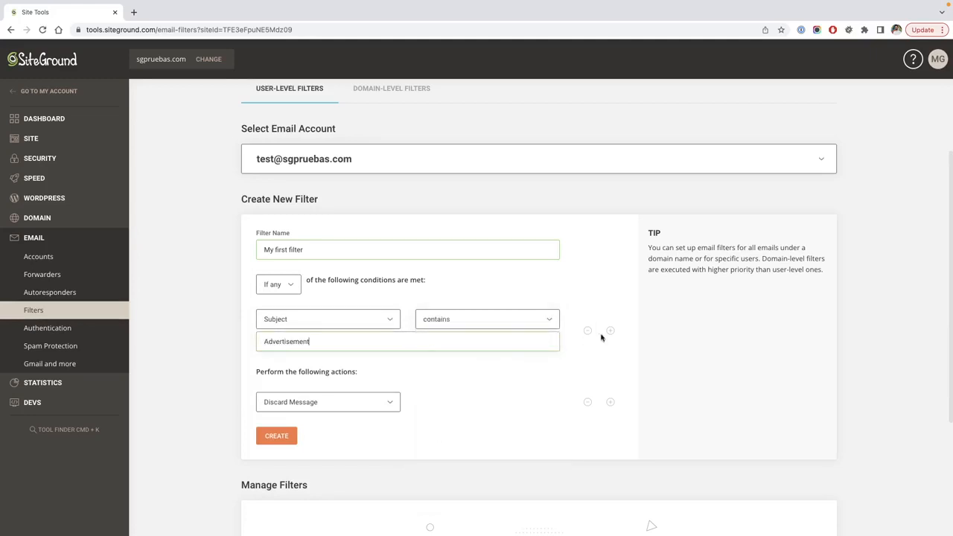
left_click(611, 331)
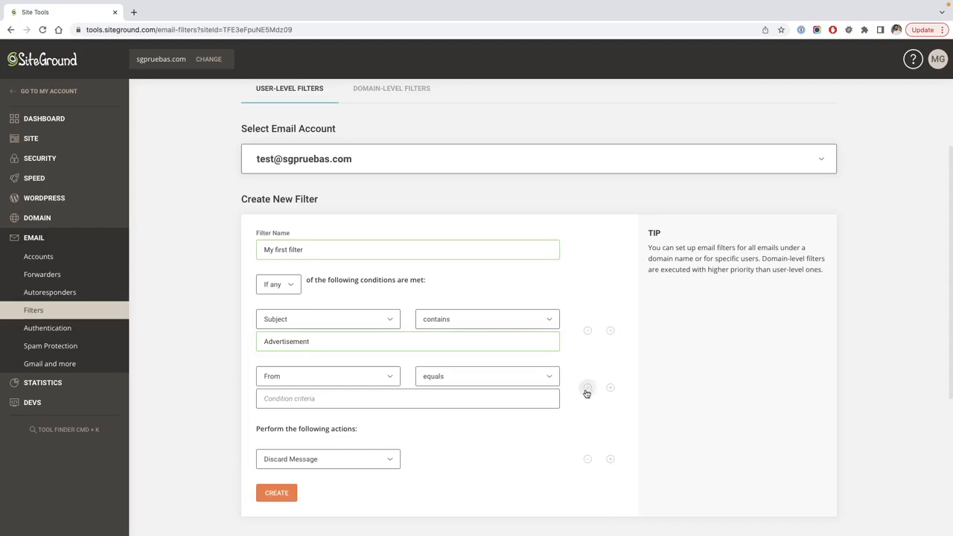
left_click(585, 387)
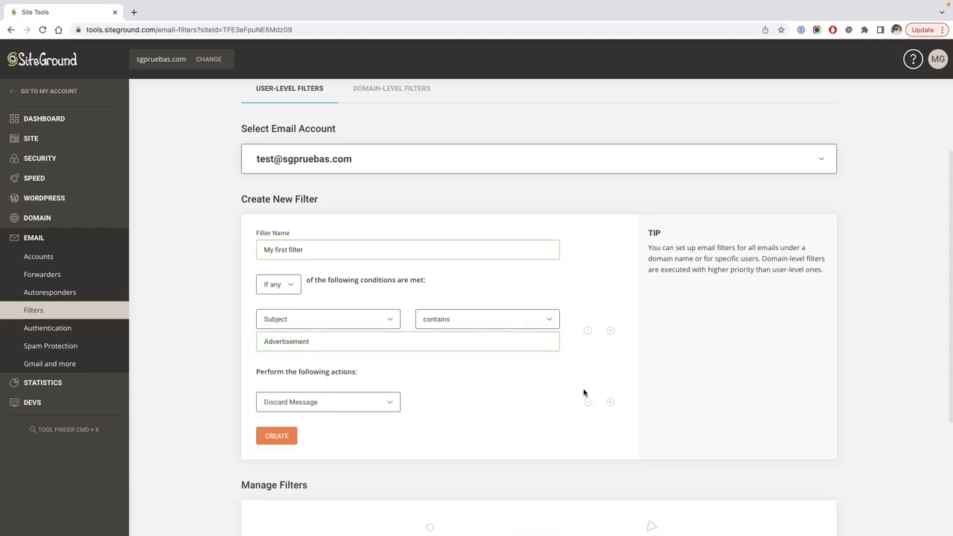
left_click(328, 403)
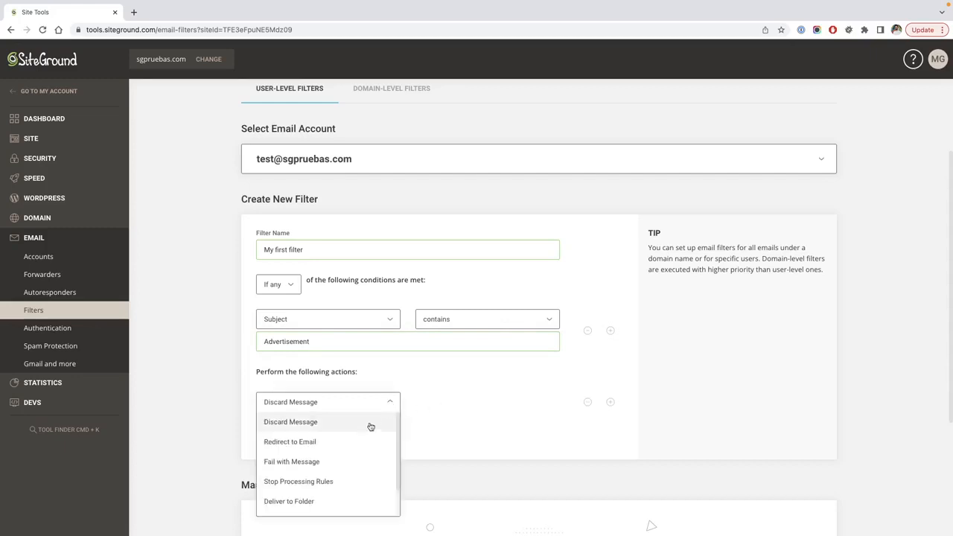
mouse_move(343, 461)
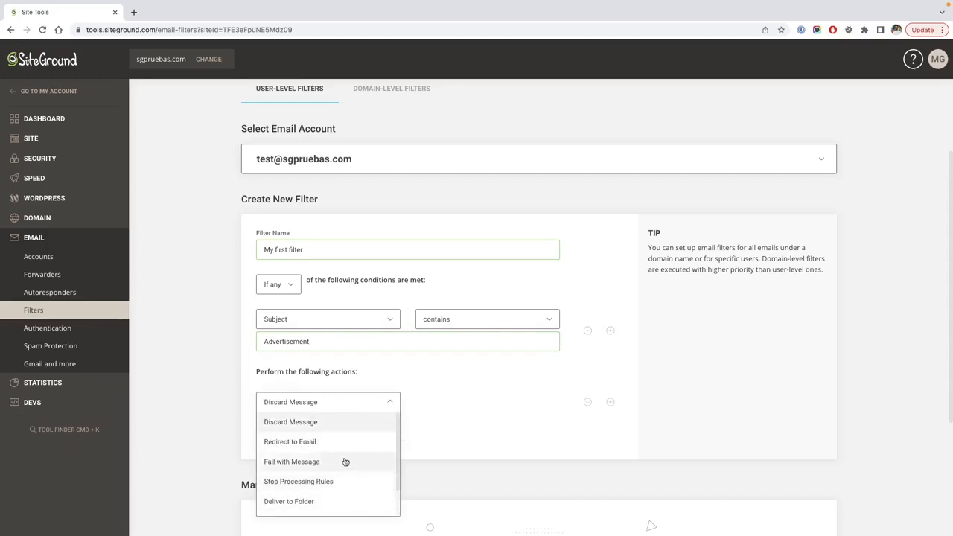
left_click(289, 422)
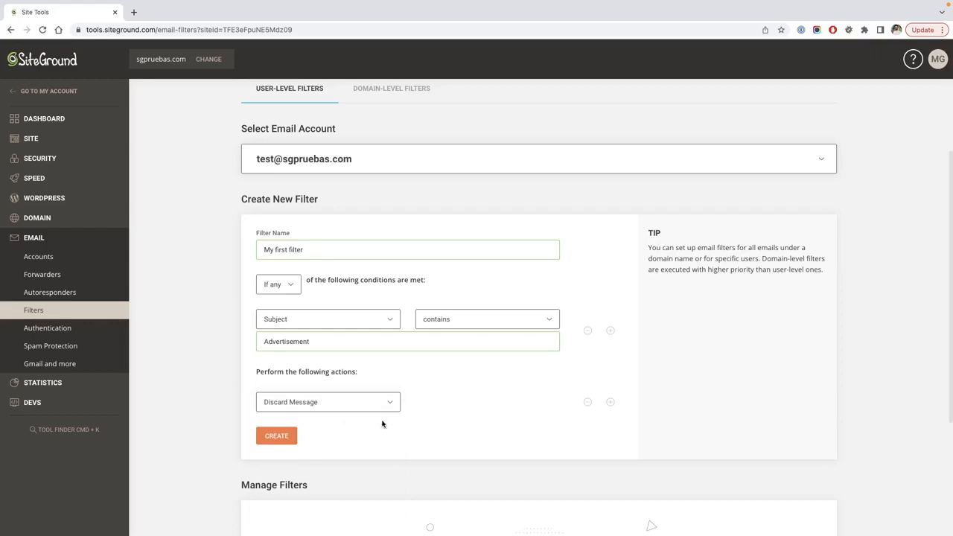
left_click(610, 403)
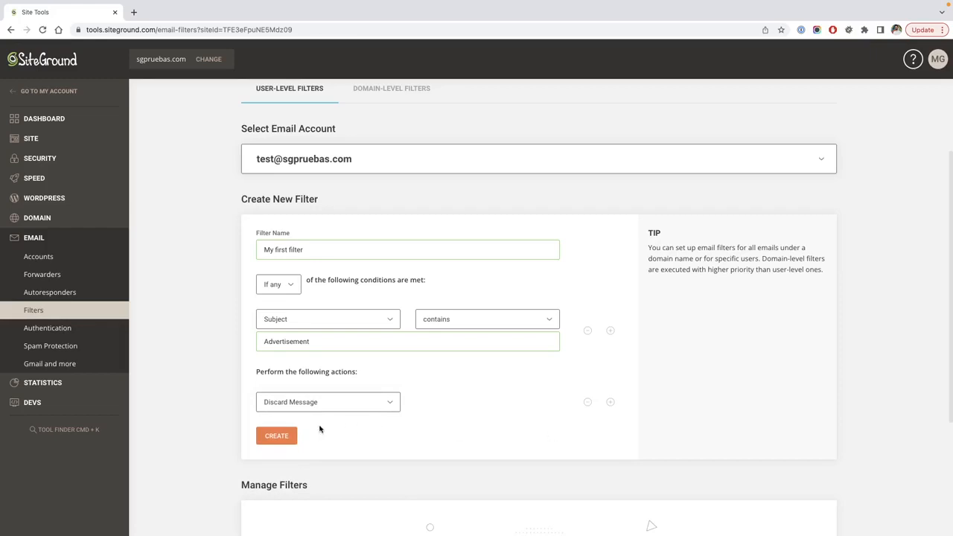
left_click(277, 435)
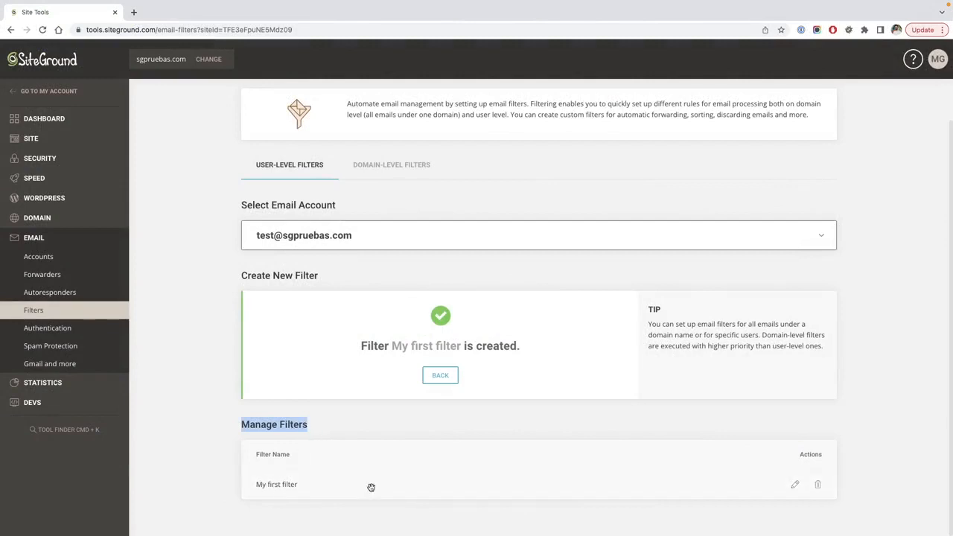
mouse_move(799, 486)
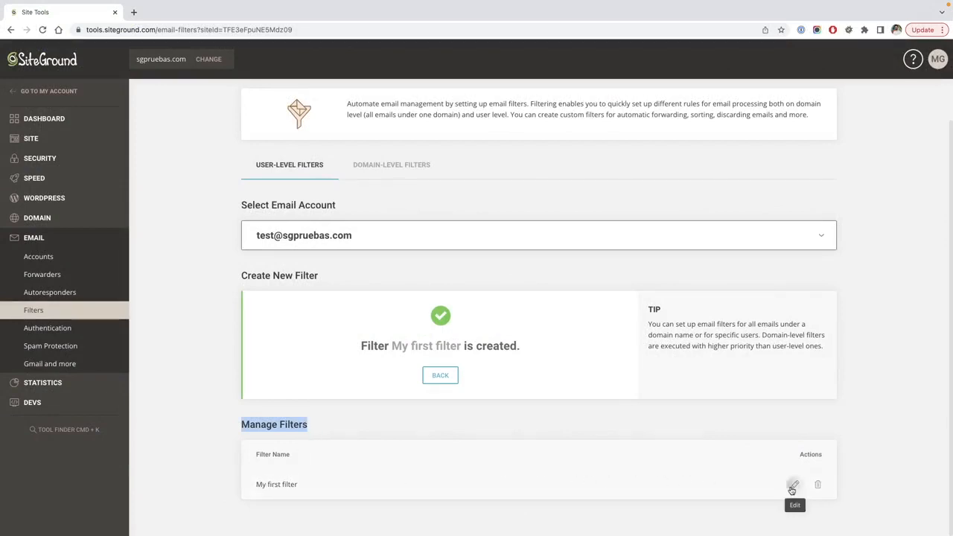
Step: View My first filter in the Edit dialog, then delete it with confirmation
left_click(793, 484)
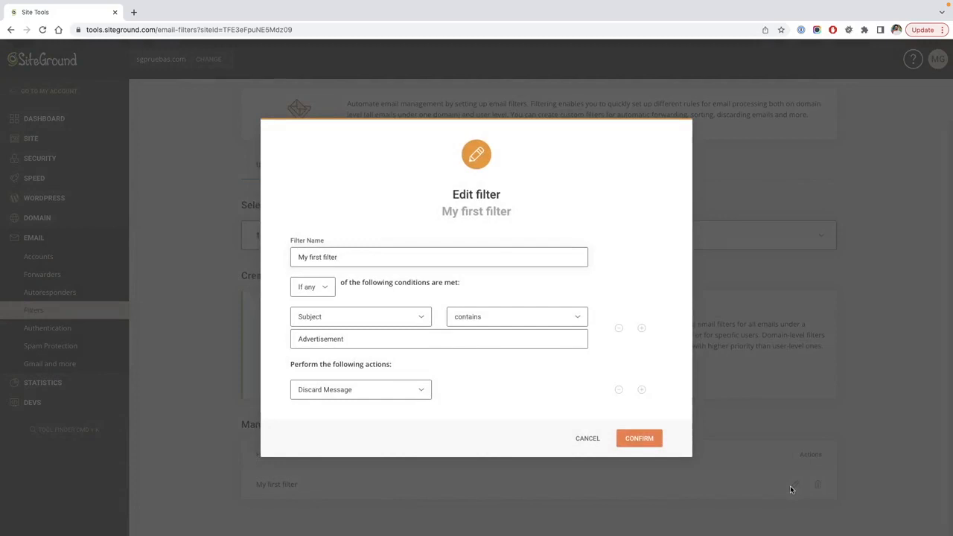
left_click(818, 484)
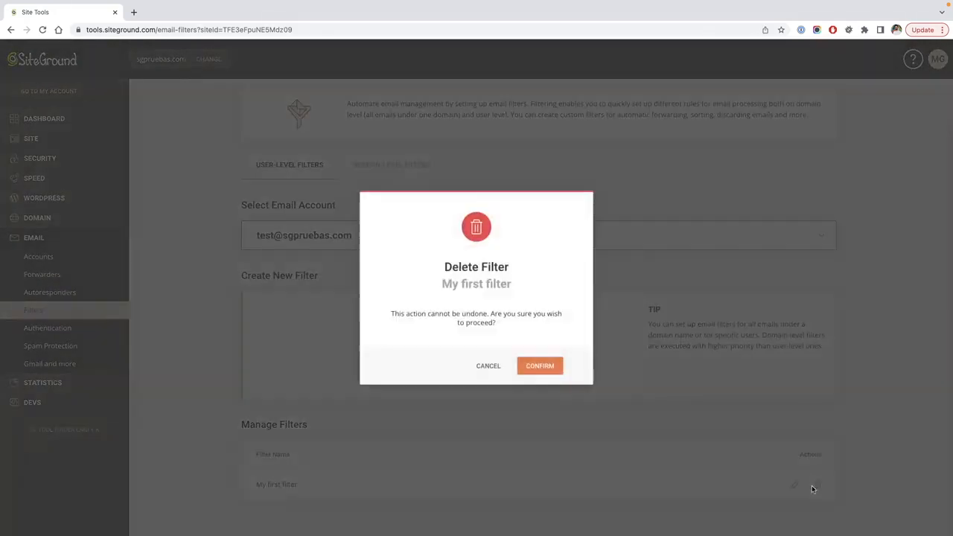
mouse_move(584, 387)
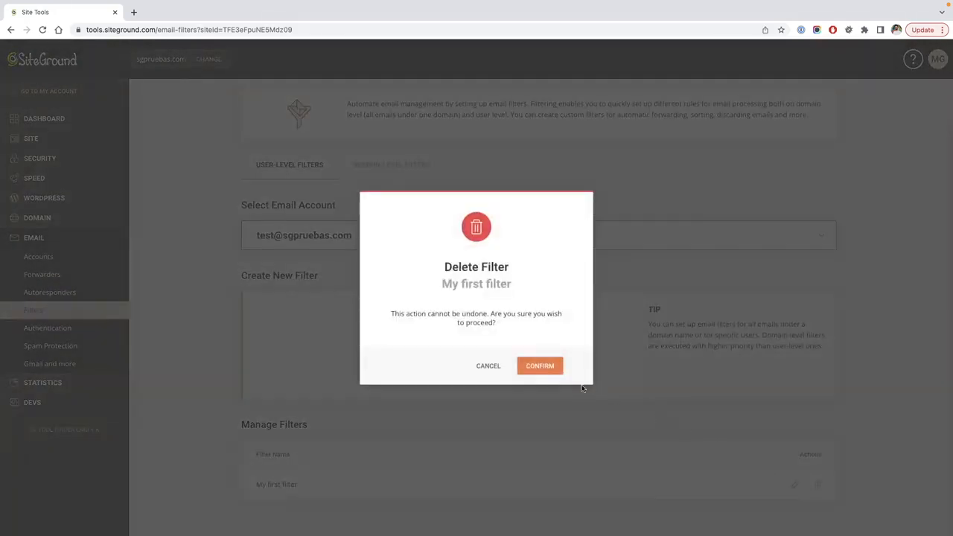
left_click(539, 366)
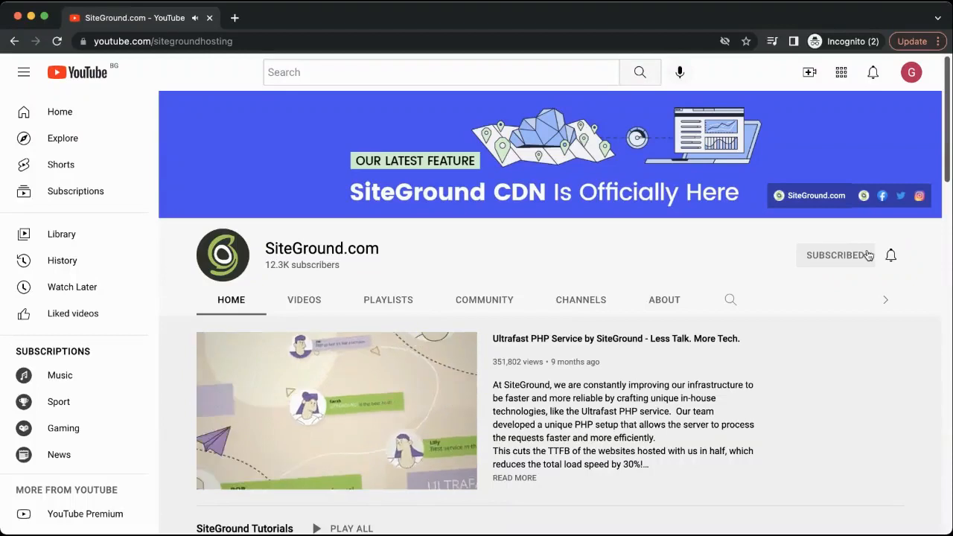
Step: Enable all notifications for the SiteGround.com channel and browse down to SiteGround Tutorials
left_click(837, 255)
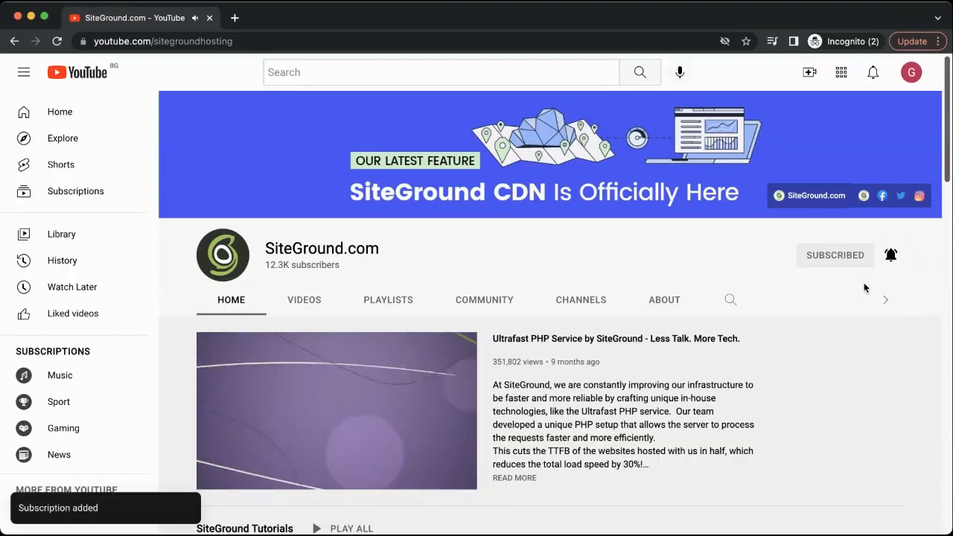
scroll("down", 3)
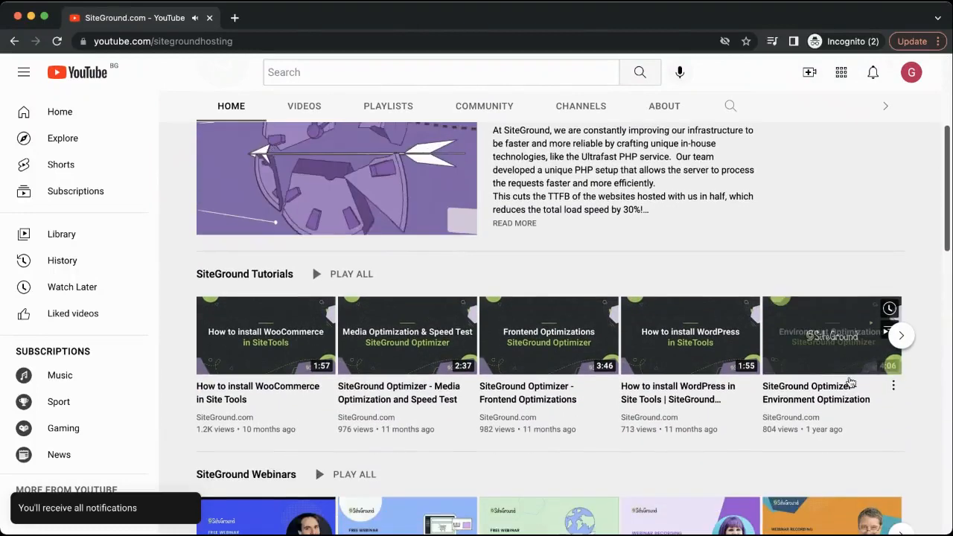
scroll("down", 3)
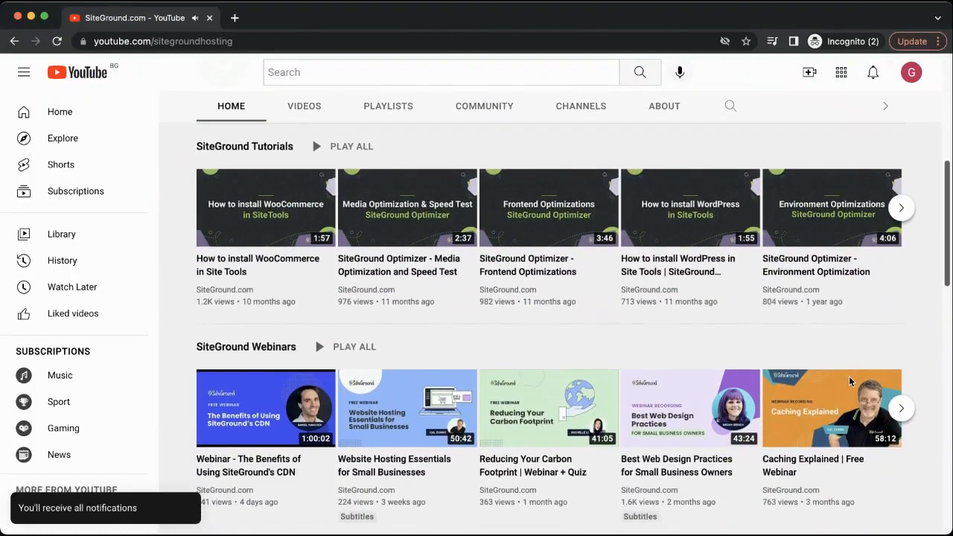